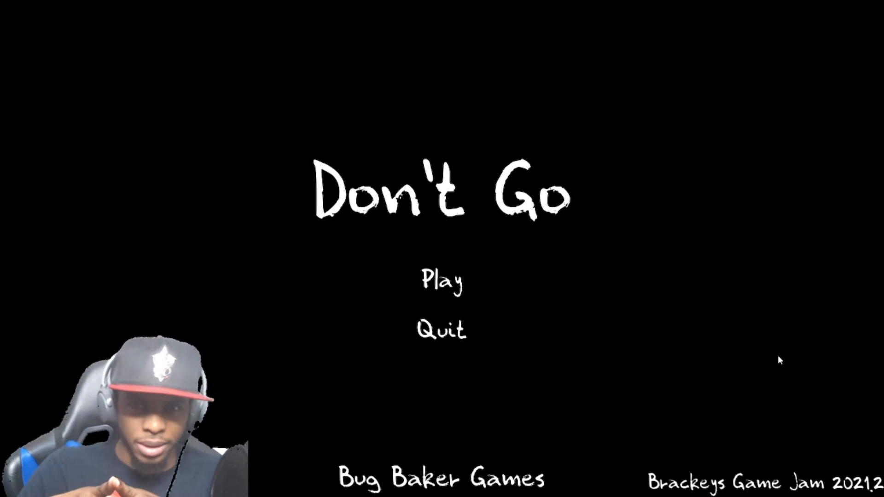
Start a new game from the Play button on the title menu
{"action": "left_click", "coordinate": [442, 286]}
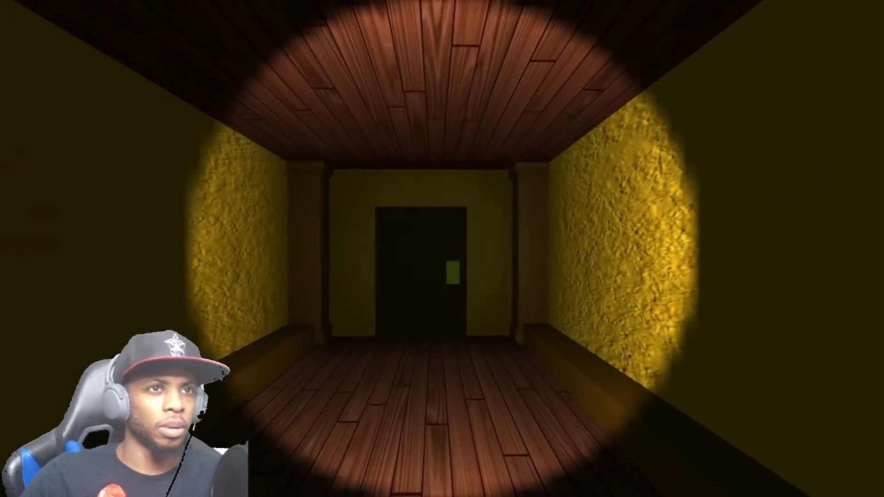
Walk forward through the first doorway into the long pillared corridor
{"action": "key", "text": "w"}
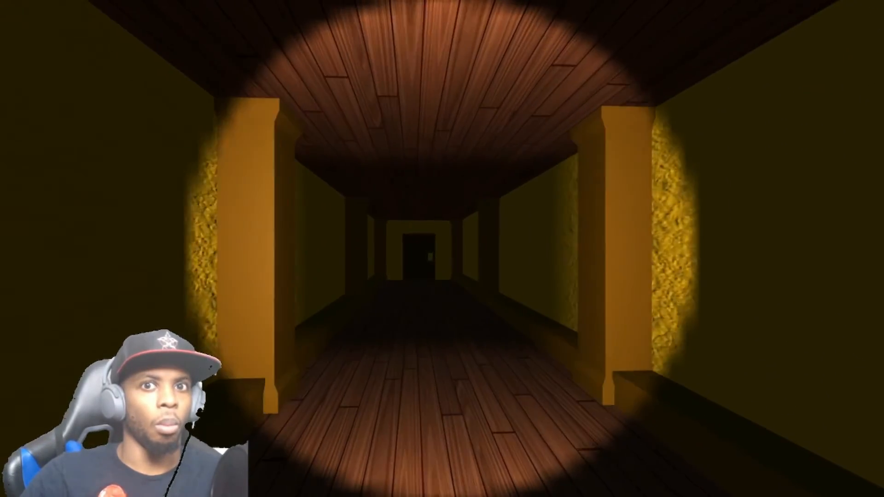
{"action": "key", "text": "w"}
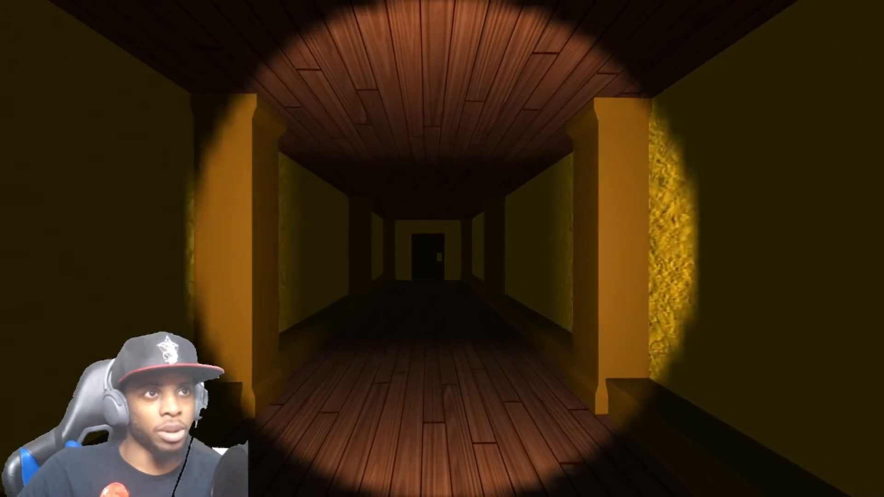
Walk the length of the pillared hallway up to the closed door at its end
{"action": "key", "text": "w"}
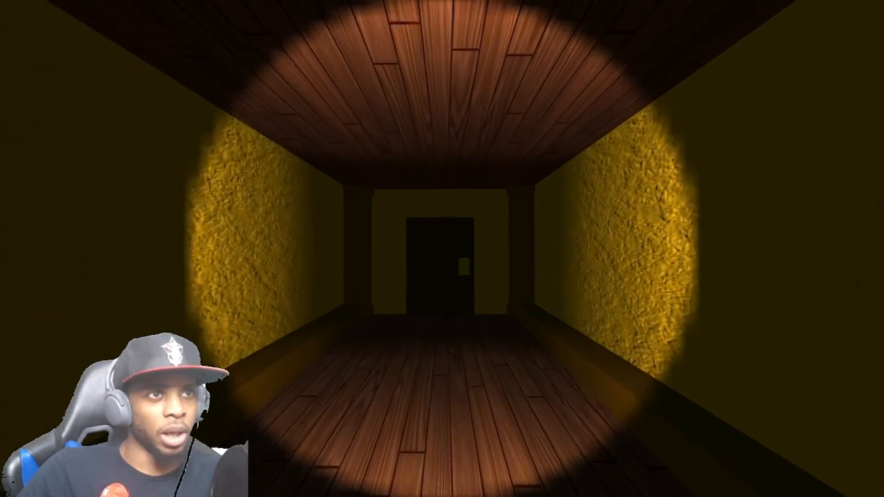
{"action": "key", "text": "w"}
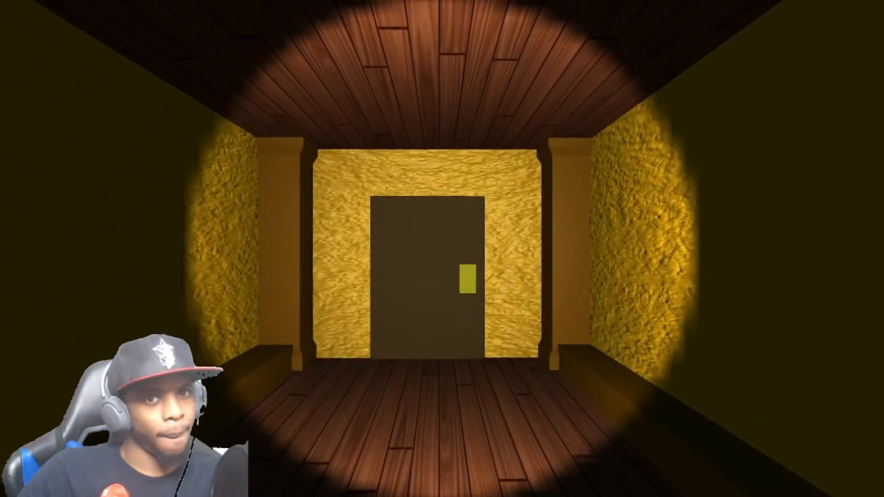
Step through the door into the next long pillared corridor
{"action": "key", "text": "w"}
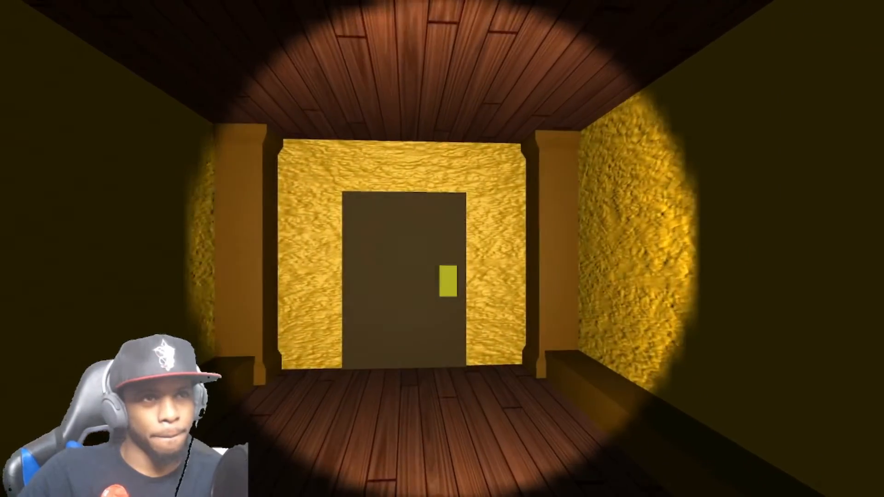
{"action": "key", "text": "w"}
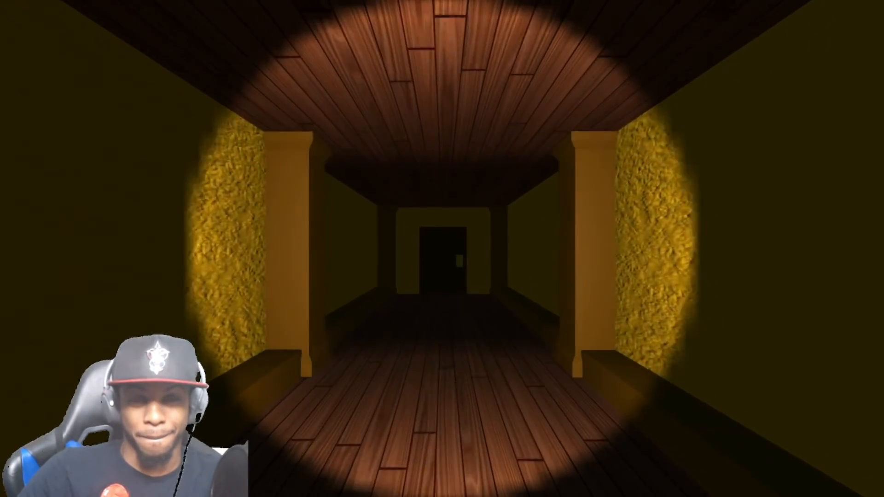
Walk past the red 'Don't go' and 'every step' writing until a dark figure shows ahead
{"action": "key", "text": "w"}
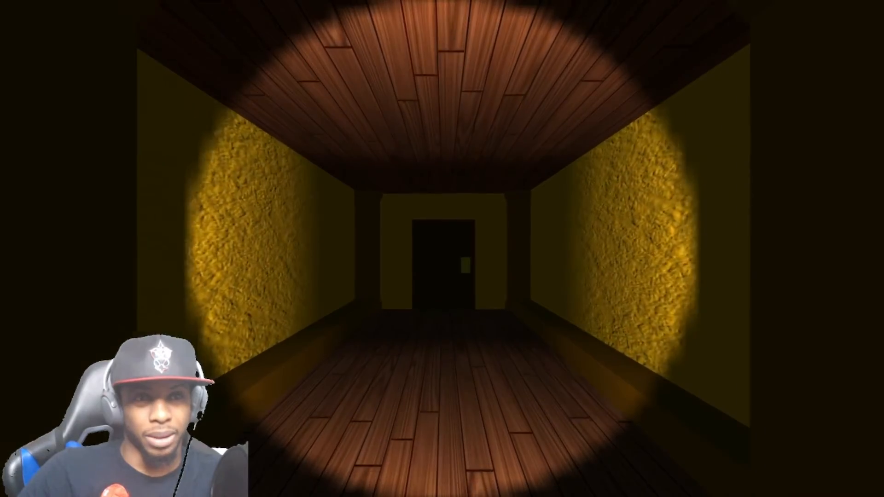
{"action": "key", "text": "W"}
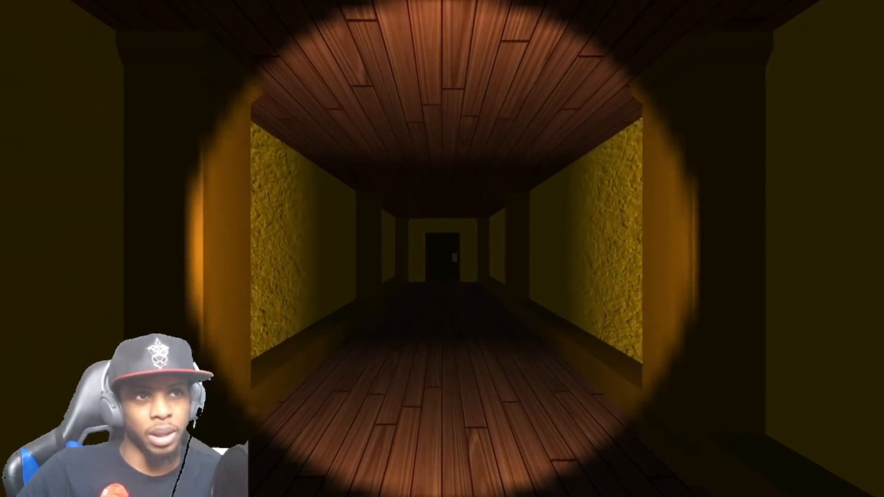
{"action": "key", "text": "w"}
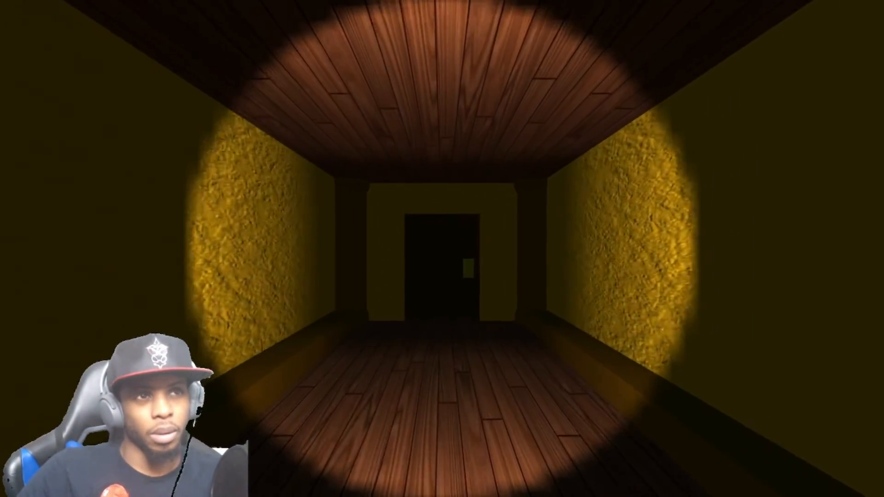
{"action": "key", "text": "w"}
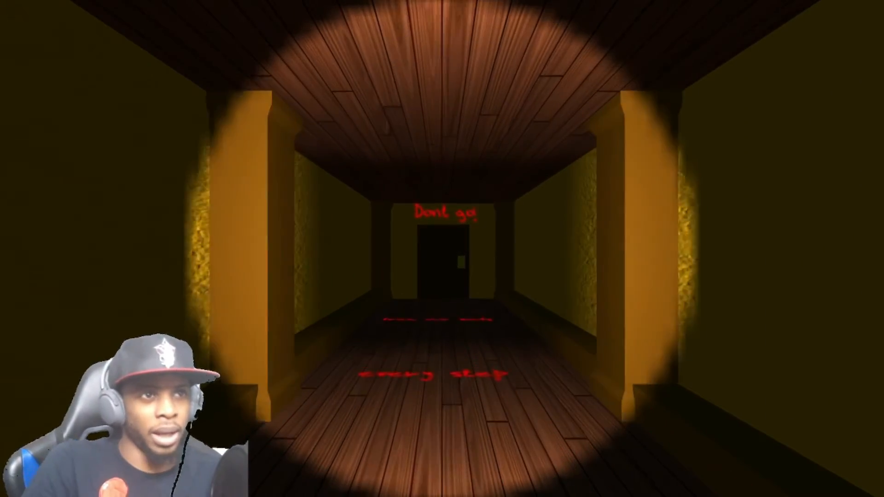
{"action": "key", "text": "w"}
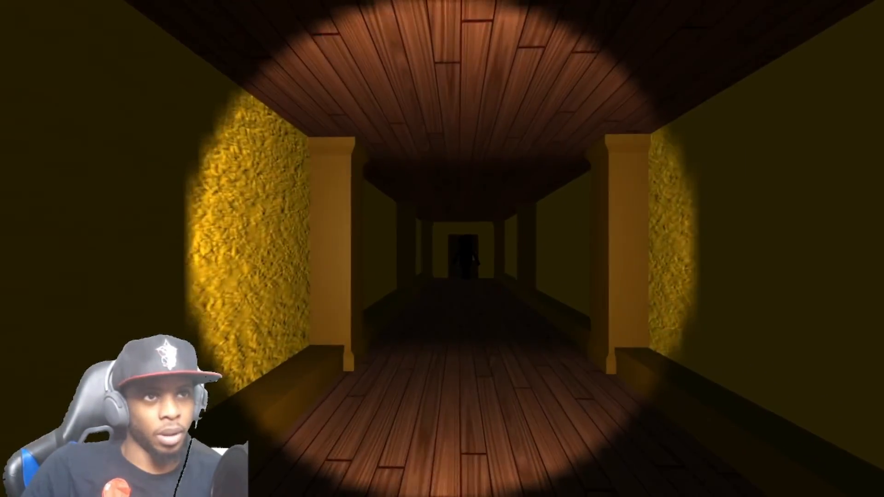
Walk past the flanking shadowy figures onto the floor scrawled with red 'Escape!' messages
{"action": "key", "text": "w"}
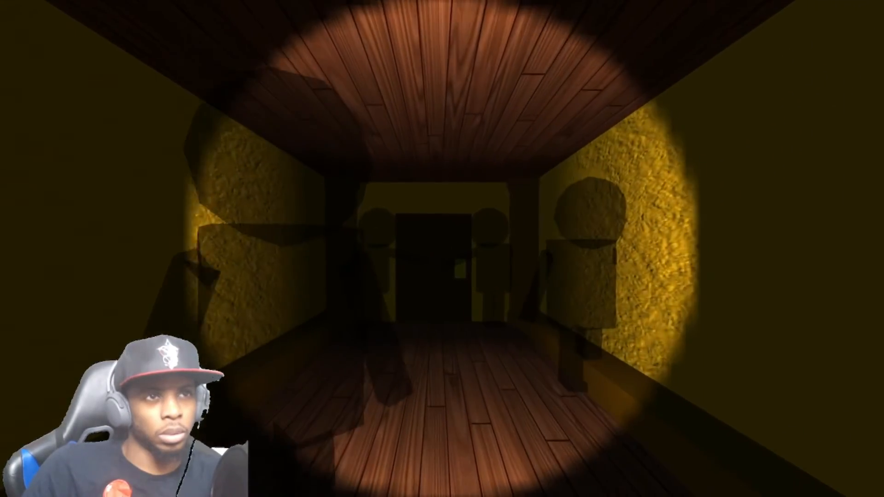
{"action": "key", "text": "w"}
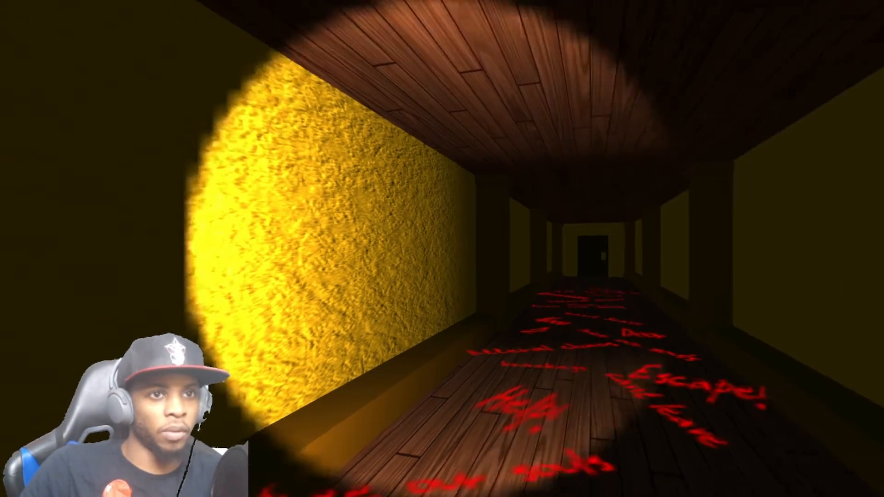
{"action": "mouse_move", "coordinate": [442, 248]}
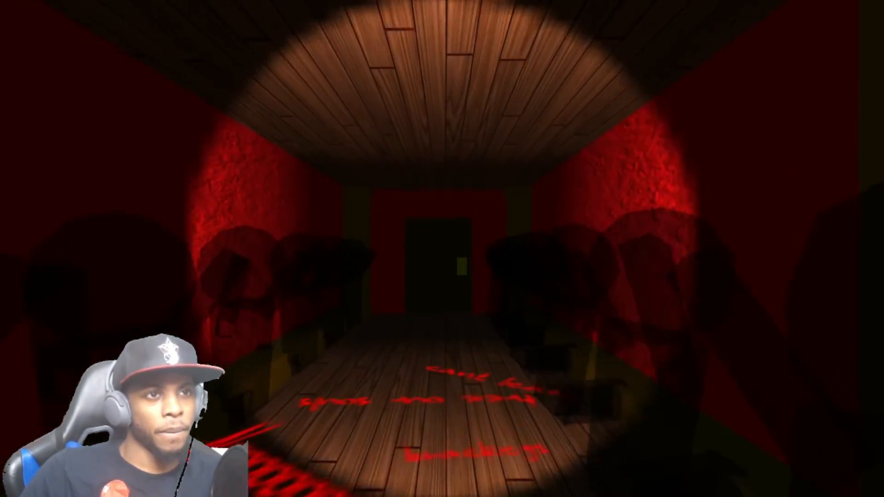
Walk through the crimson hallway into the dark-walled pillared corridor
{"action": "key", "text": "w"}
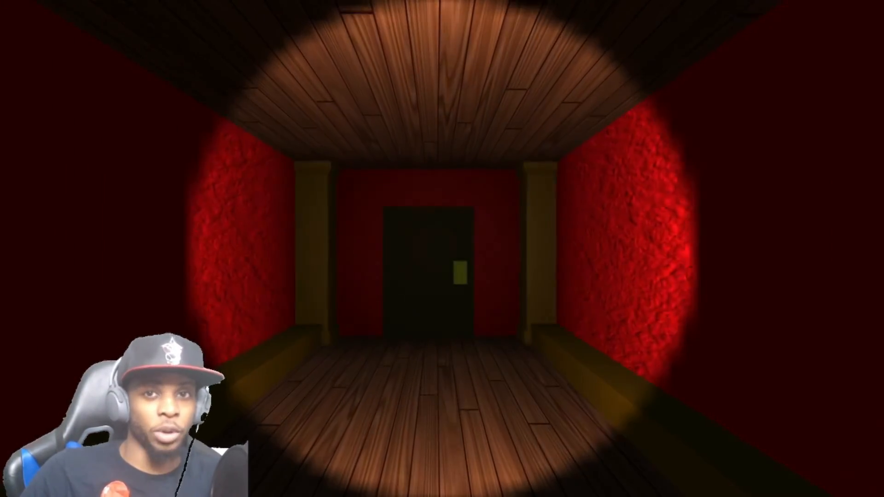
{"action": "key", "text": "w"}
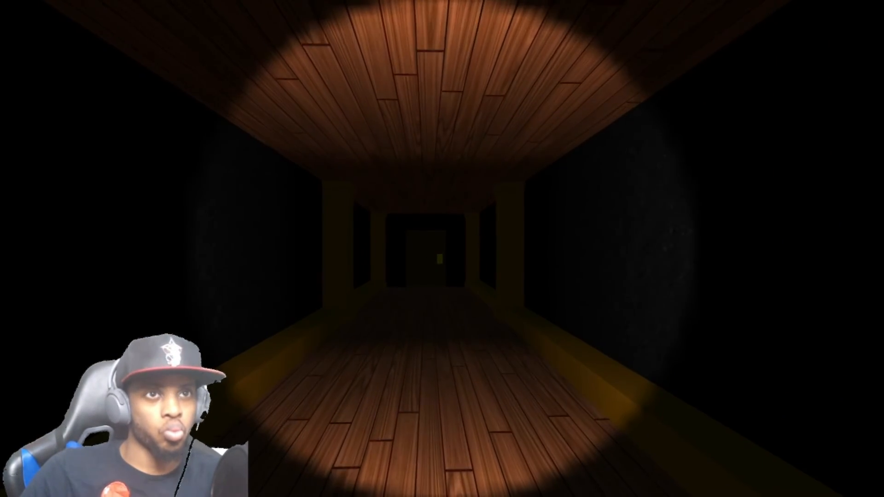
Walk down the dark corridor over red floor writing to the grey blocky figure at the door
{"action": "key", "text": "w"}
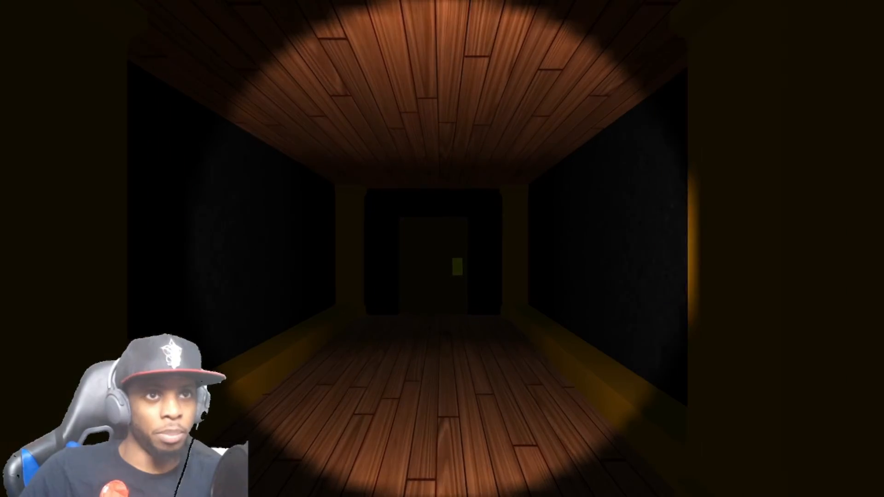
{"action": "key", "text": "w"}
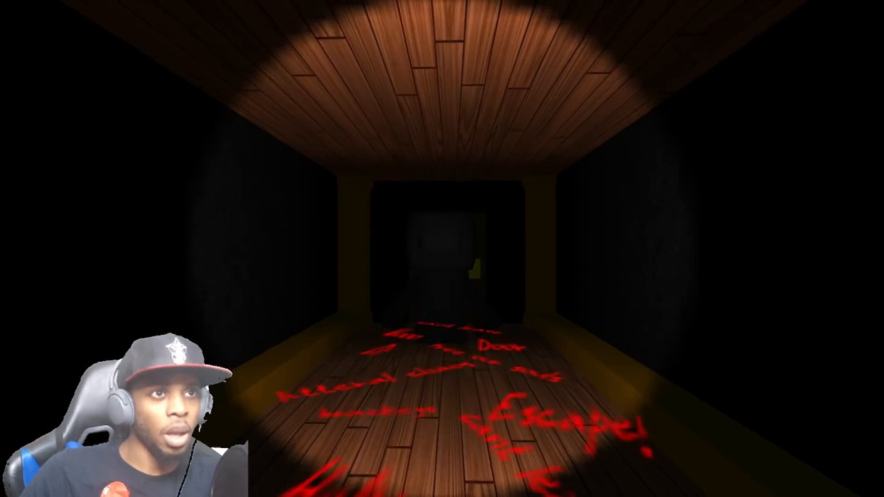
{"action": "key", "text": "w"}
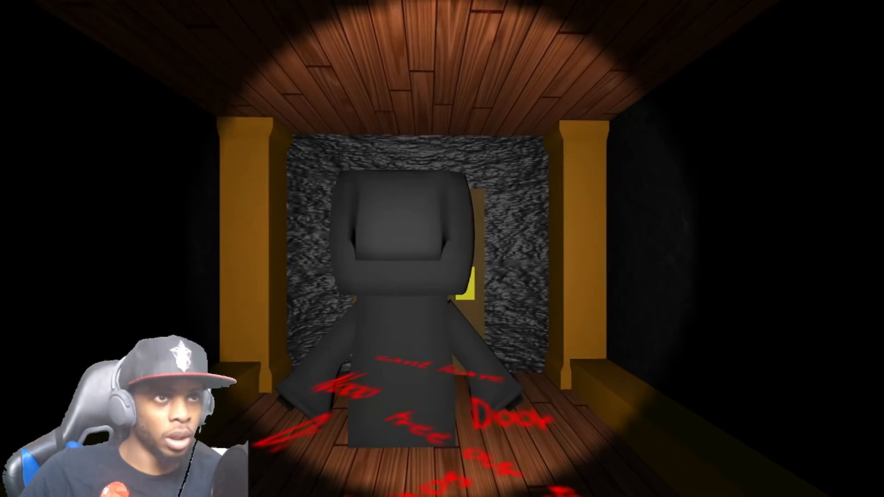